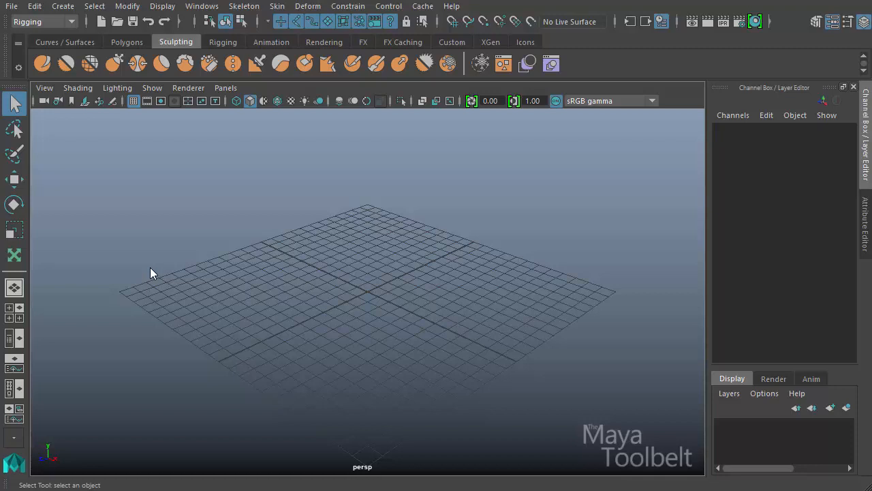
mouse_move(202, 276)
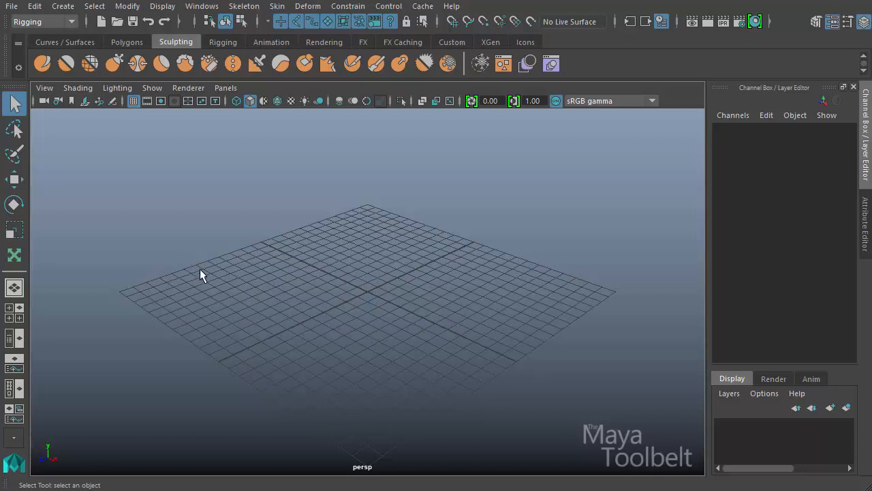
mouse_move(229, 286)
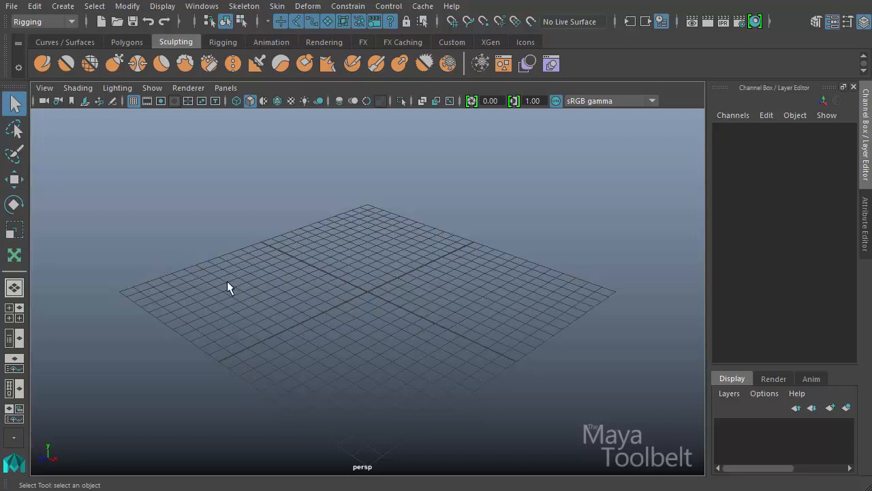
Bring up the UV Editor from the Windows menu and activate the Pinch UV Tool.
click(202, 6)
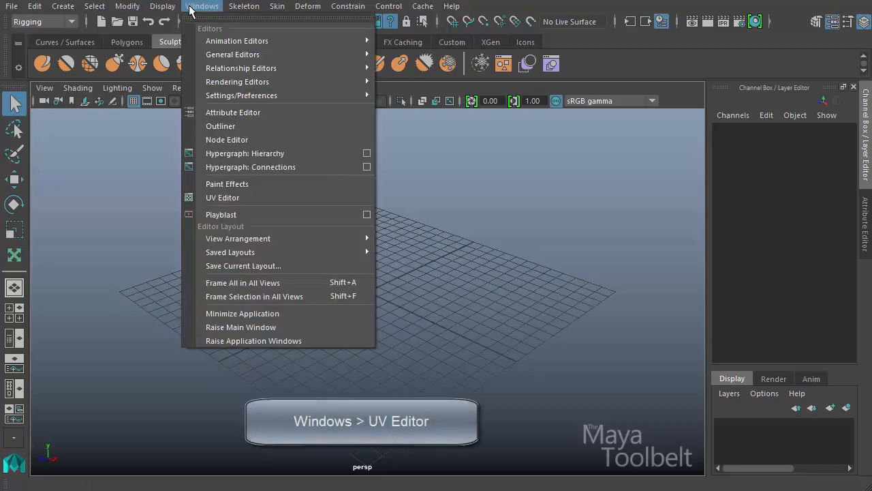
click(222, 198)
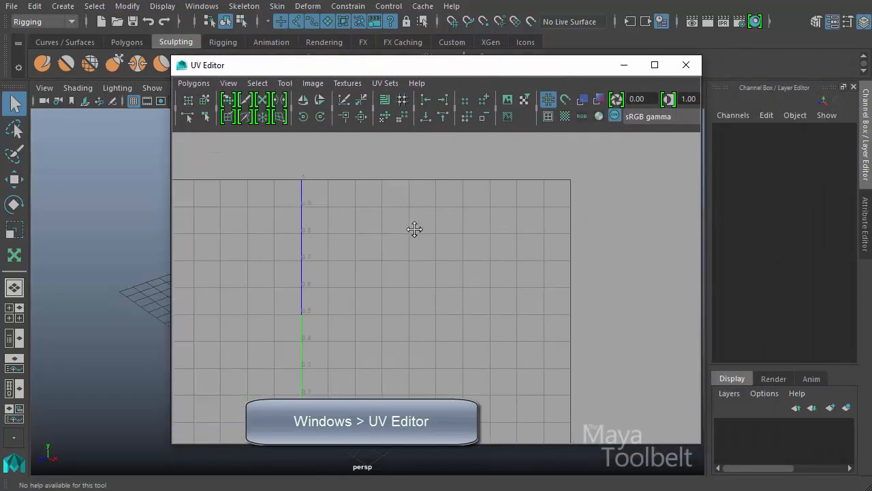
click(285, 82)
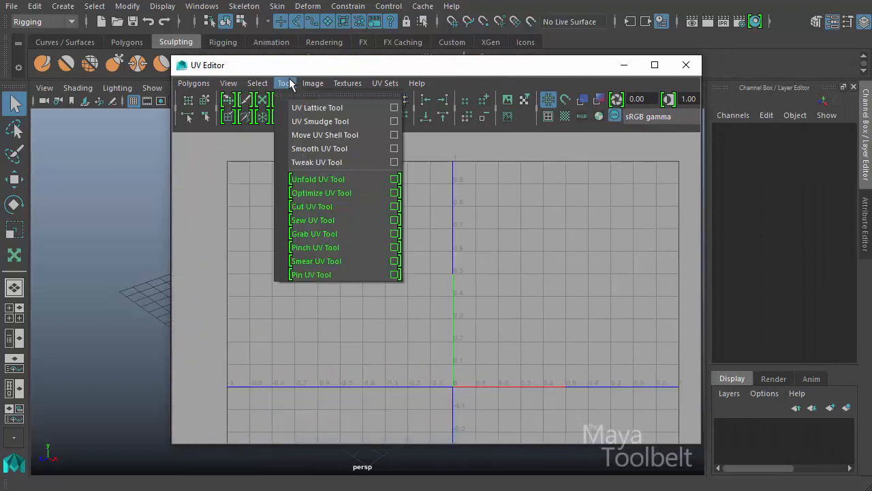
mouse_move(315, 247)
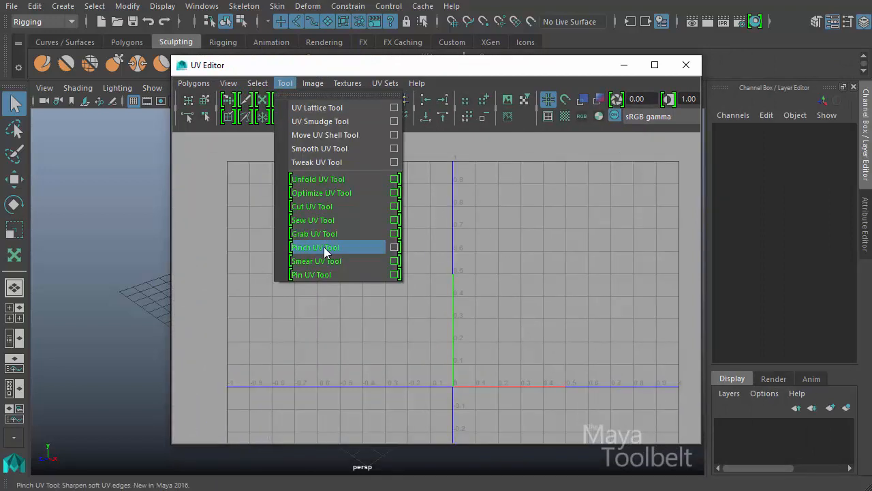
click(314, 247)
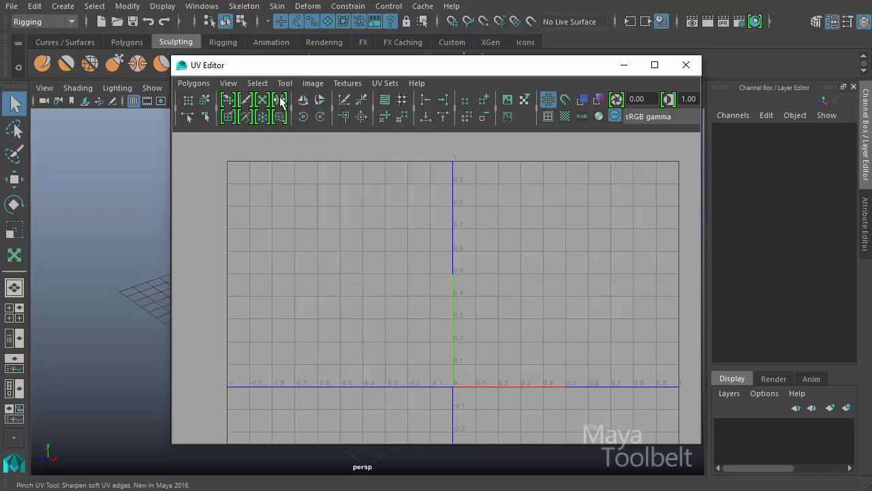
mouse_move(281, 101)
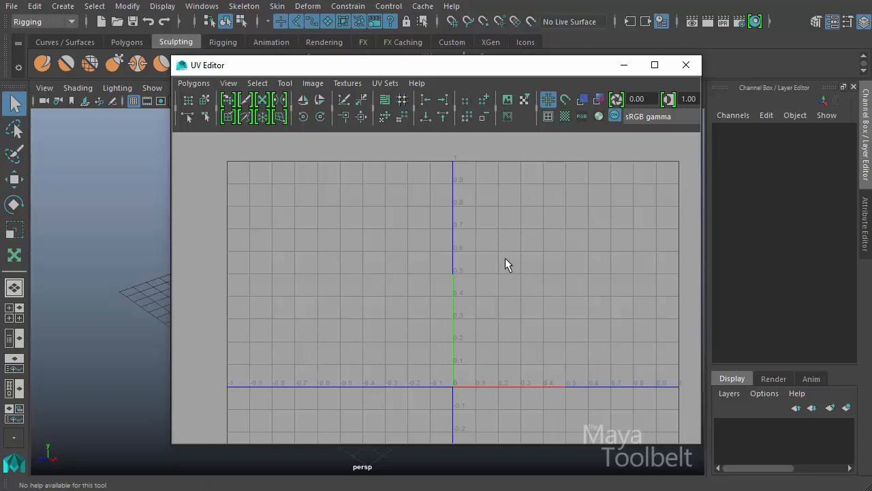
mouse_move(544, 341)
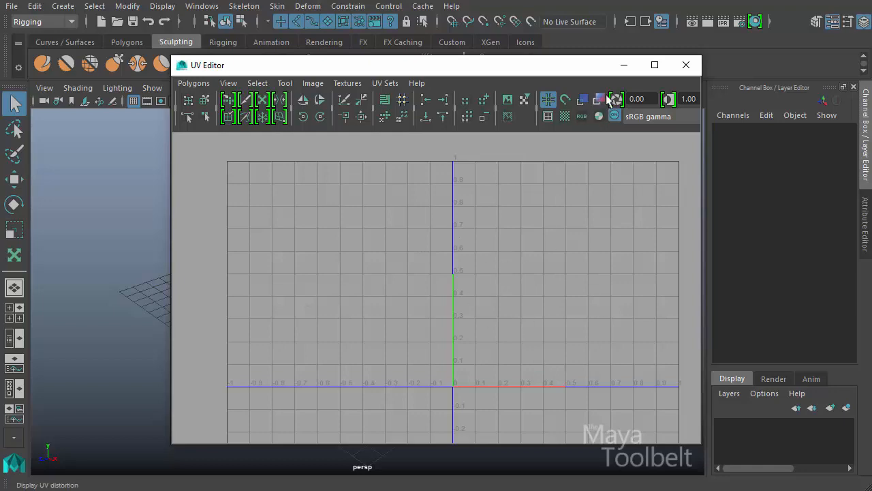
Dismiss the UV Editor and browse the sculpting base mesh folders to the Vehicles car preset.
click(685, 65)
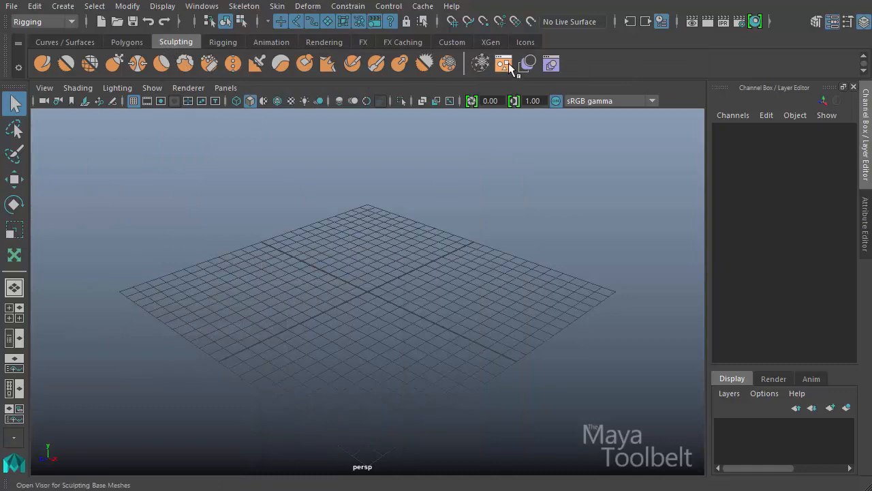
click(504, 64)
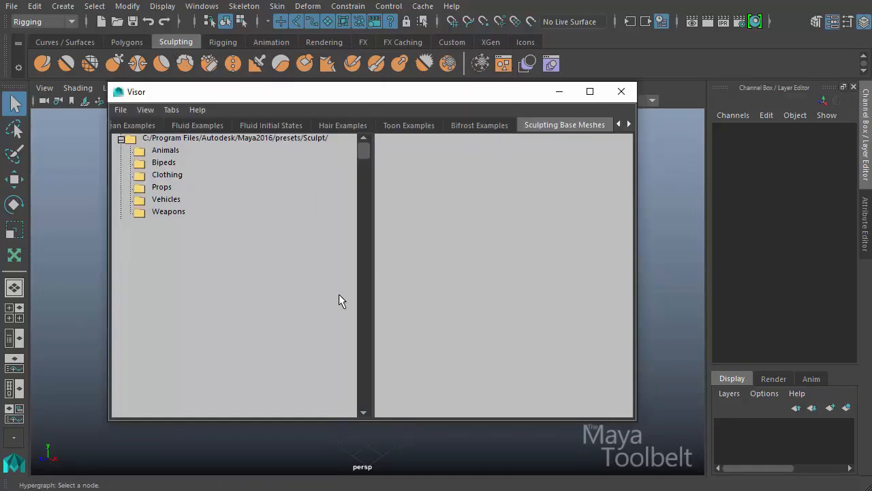
click(166, 150)
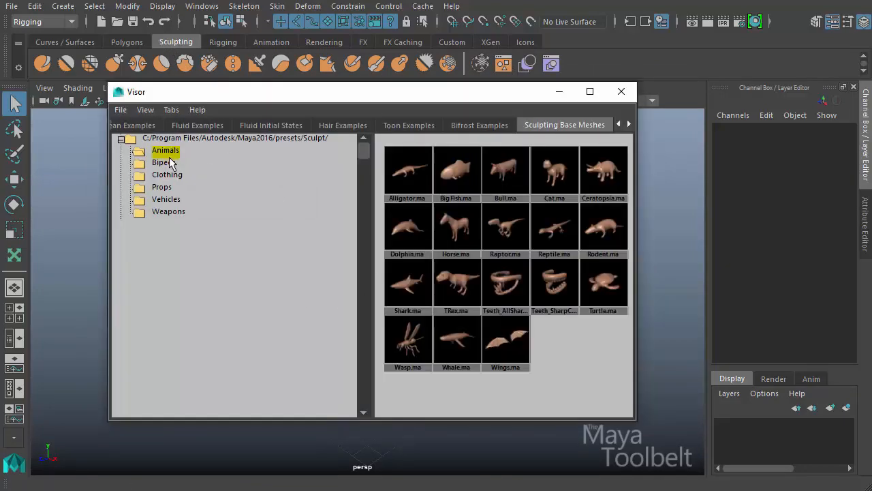
click(162, 187)
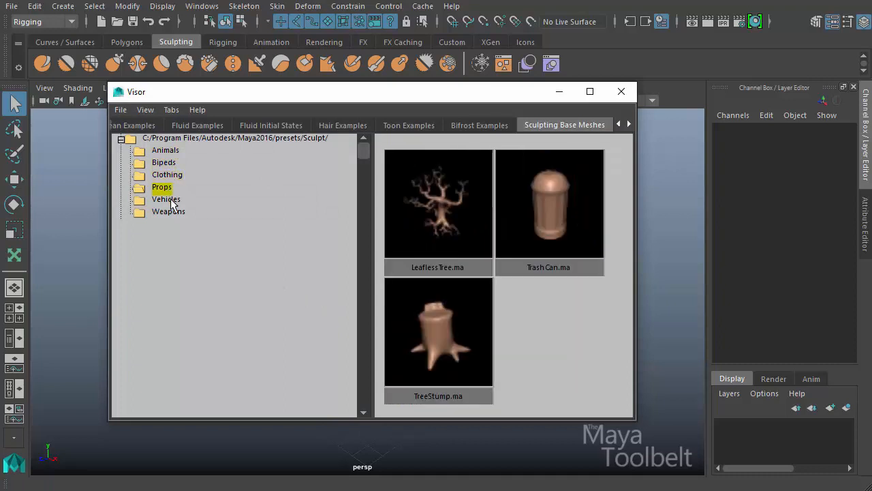
click(164, 162)
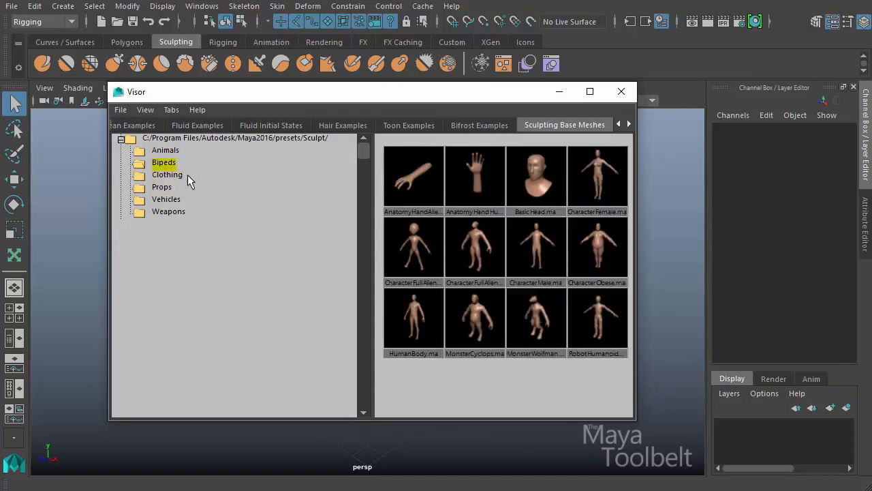
click(167, 199)
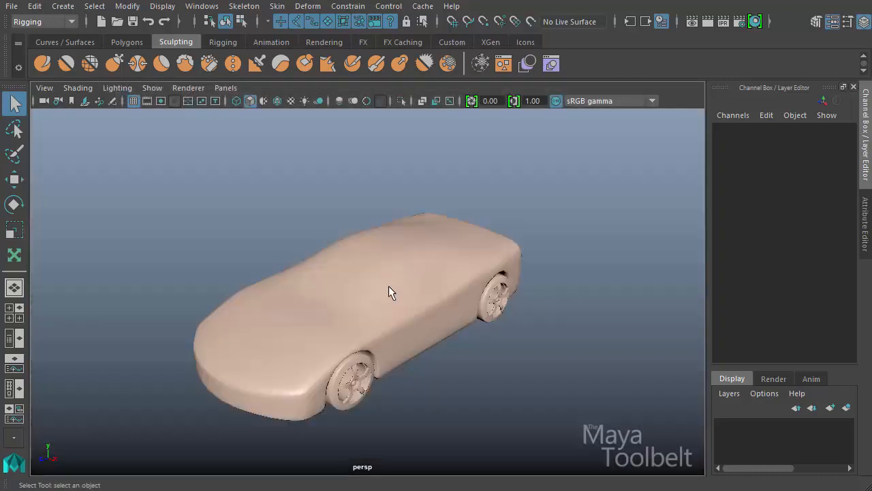
Orbit the camera around the car and move in low underneath it.
drag(392, 293, 331, 349)
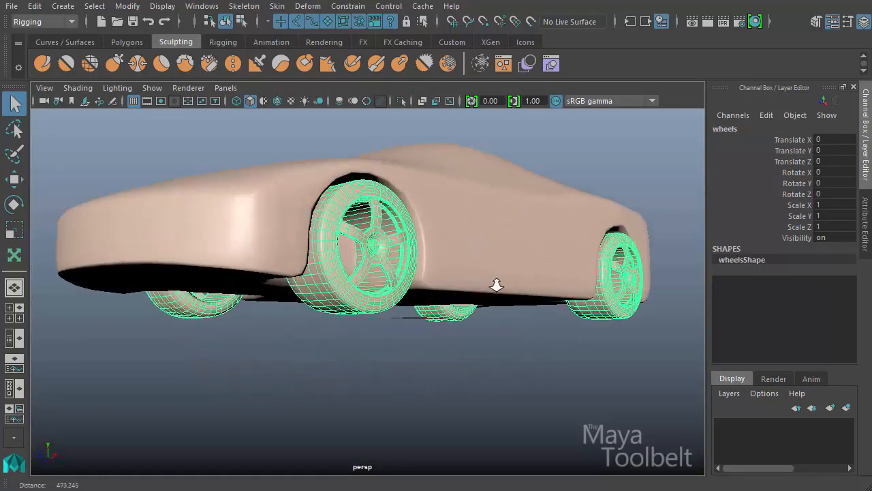
drag(496, 284, 506, 244)
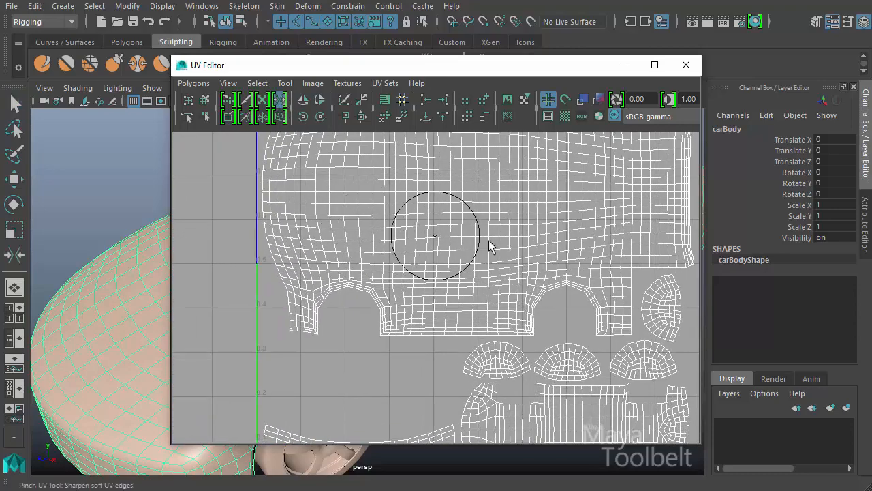
mouse_move(531, 260)
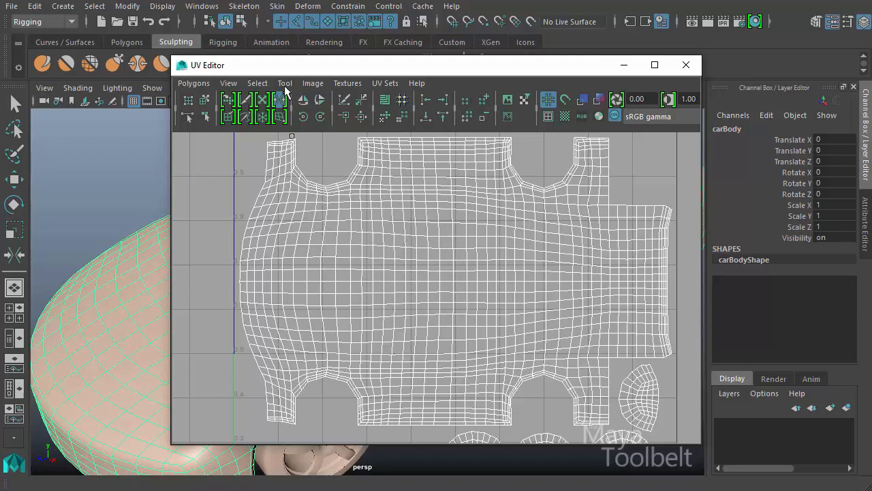
In the Pinch UV Tool settings, experiment with the Size slider and settle on 0.025.
click(284, 82)
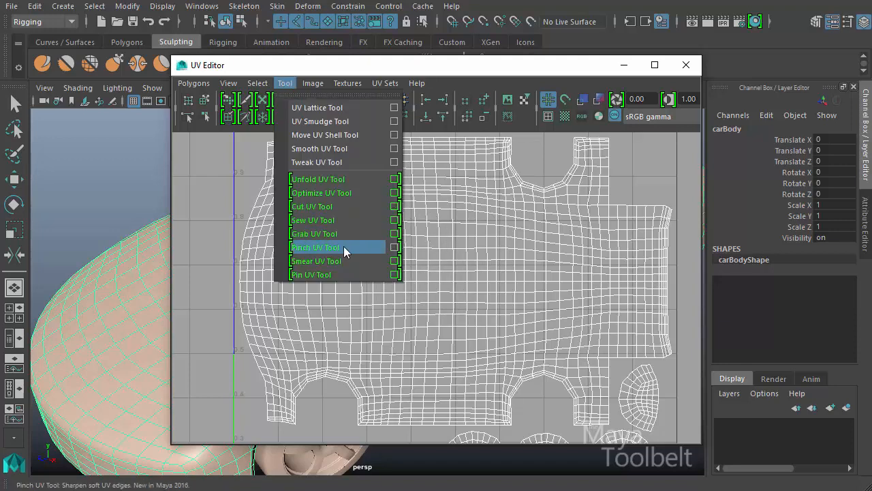
click(315, 247)
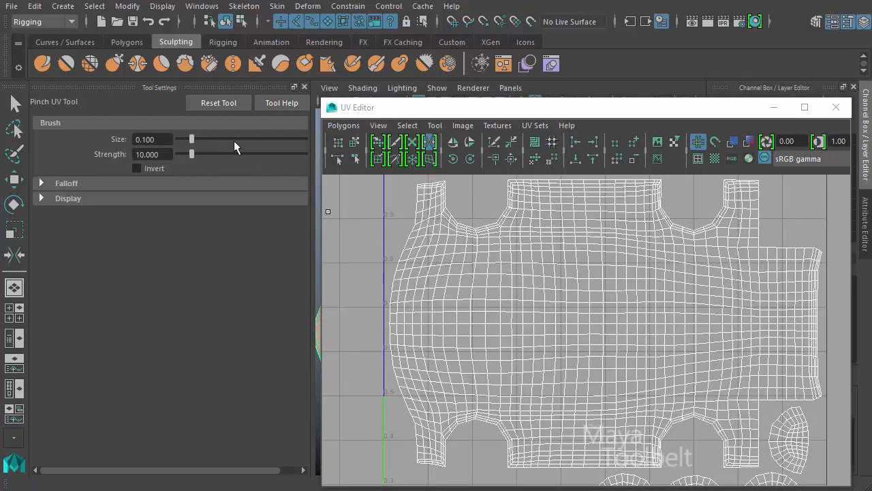
mouse_move(196, 150)
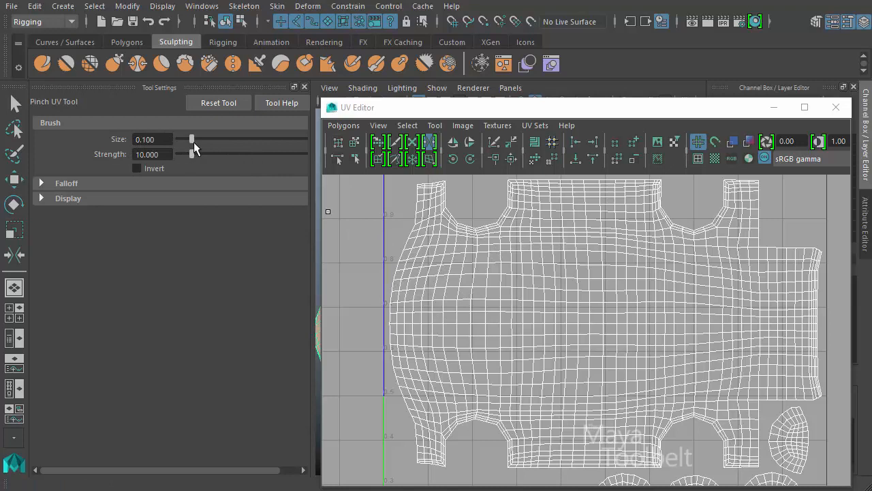
drag(191, 139, 205, 139)
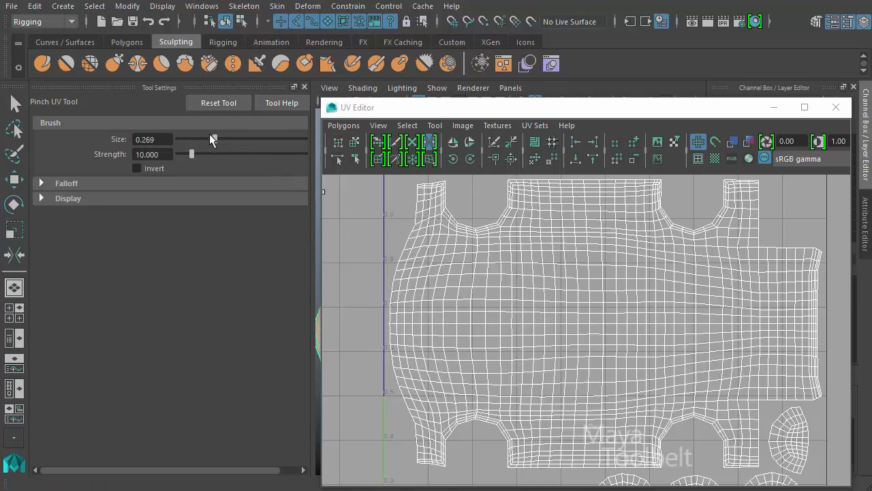
drag(213, 139, 271, 139)
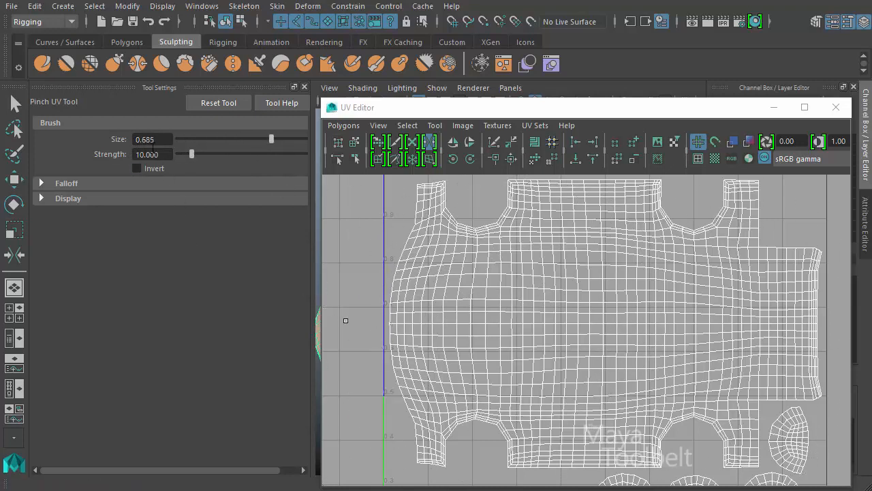
drag(272, 139, 179, 139)
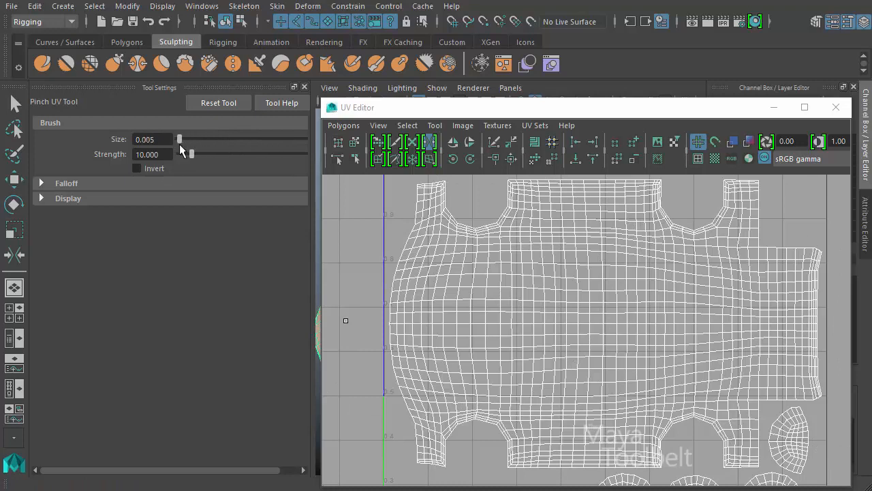
drag(179, 139, 182, 139)
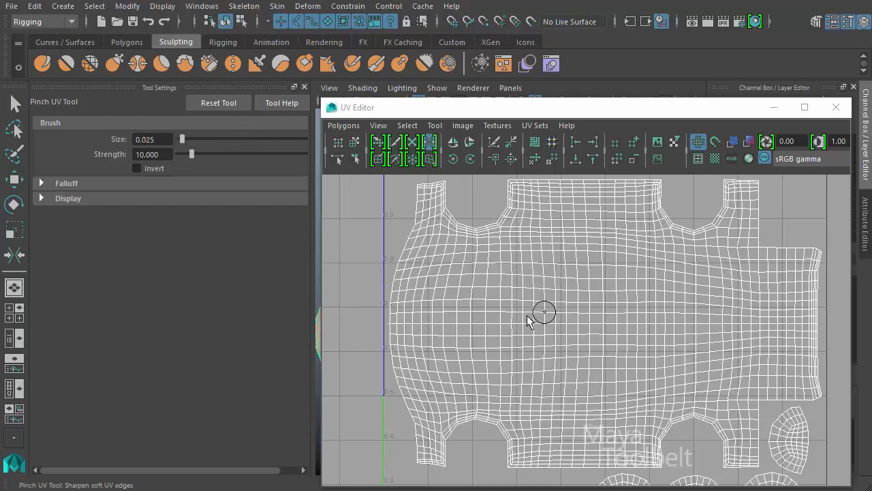
mouse_move(516, 304)
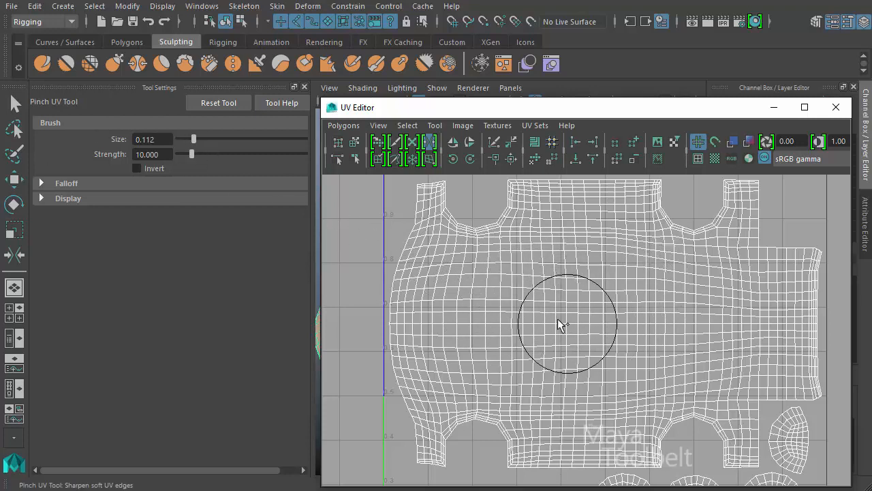
Resize the brush interactively over the UVs to about 0.076 and pinch the car body shell.
drag(193, 139, 200, 139)
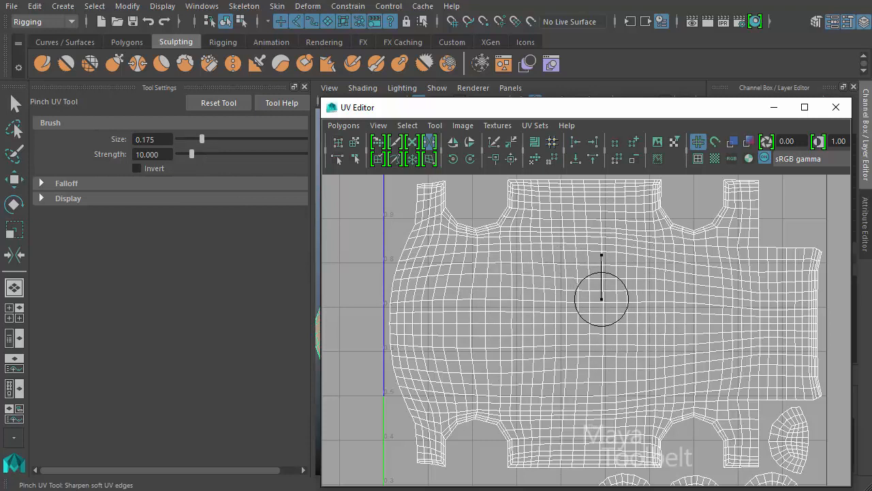
drag(201, 139, 189, 139)
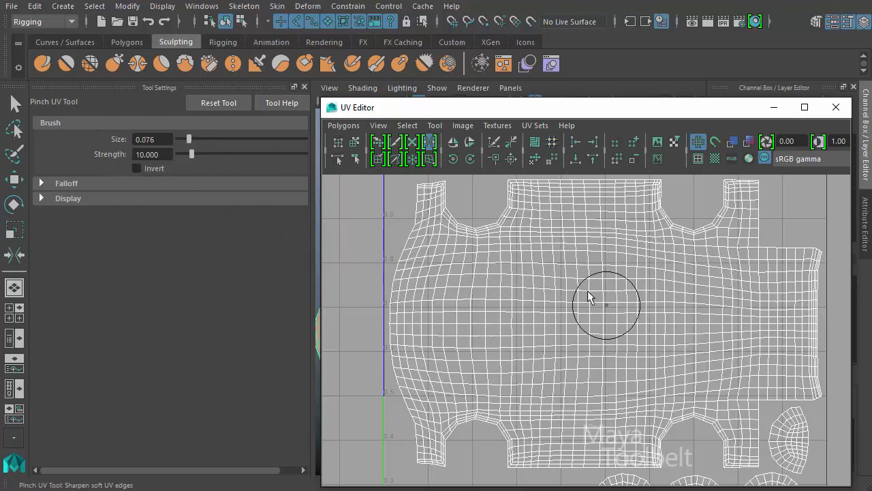
mouse_move(613, 267)
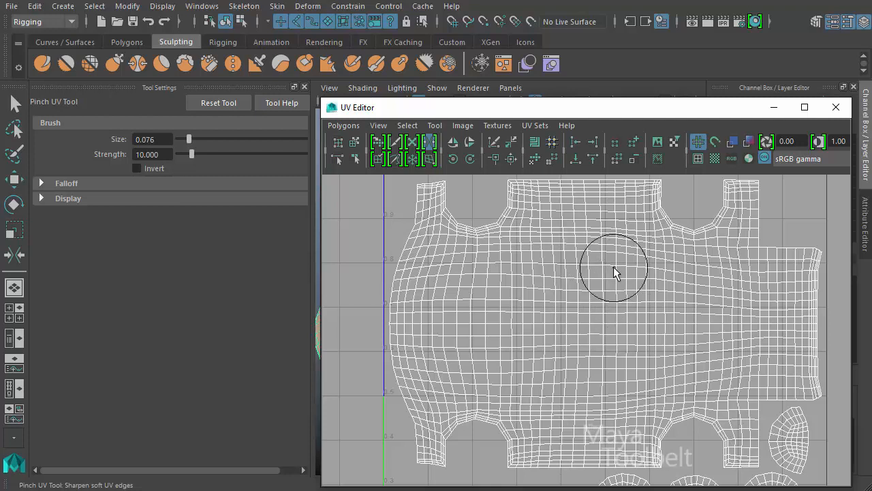
mouse_move(514, 296)
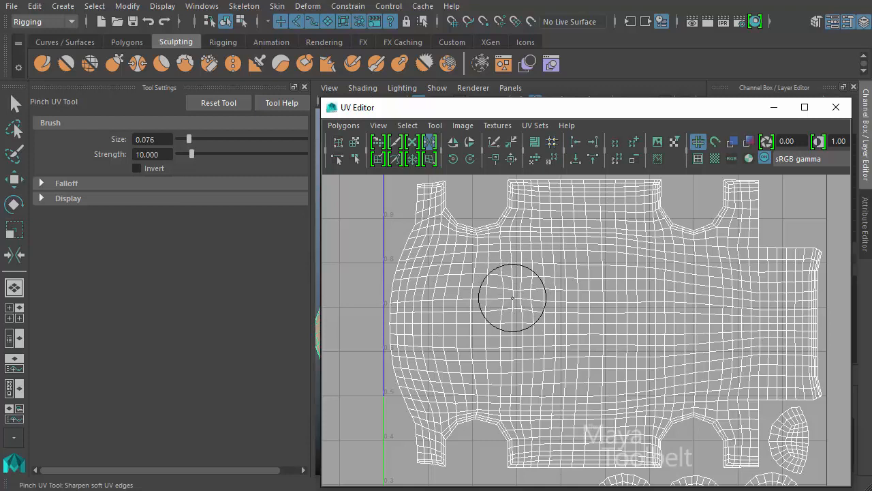
drag(511, 297, 515, 295)
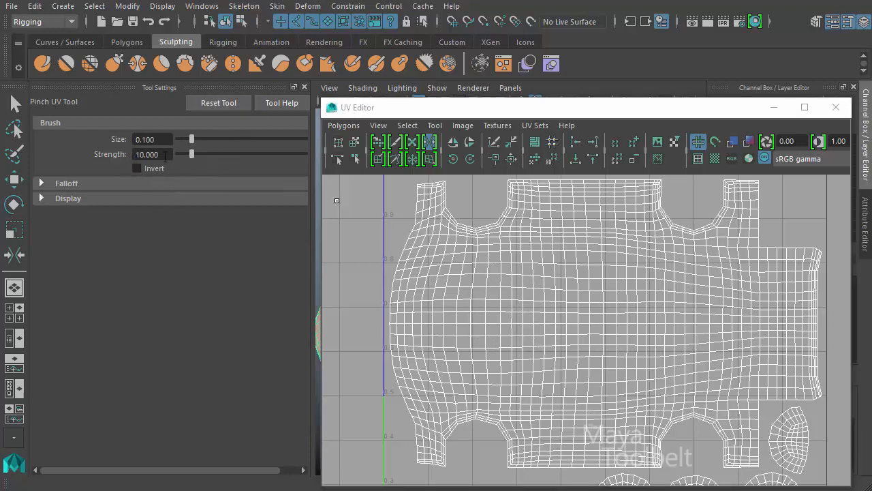
click(136, 168)
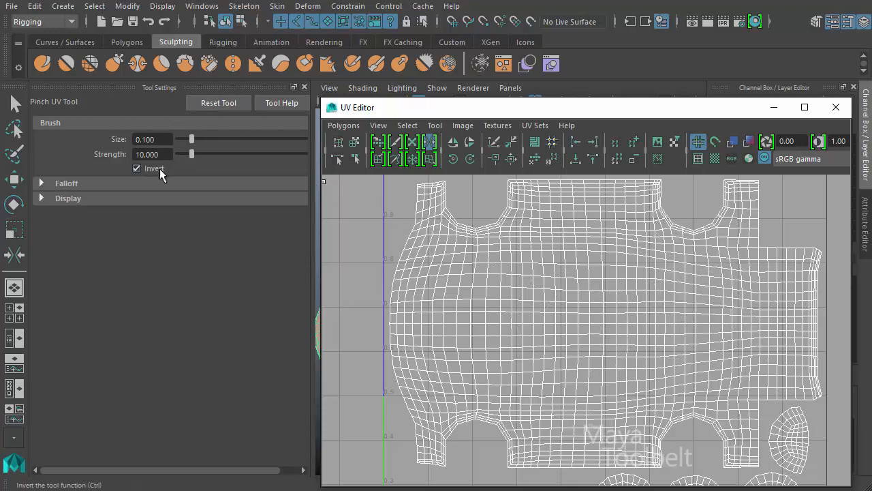
click(136, 168)
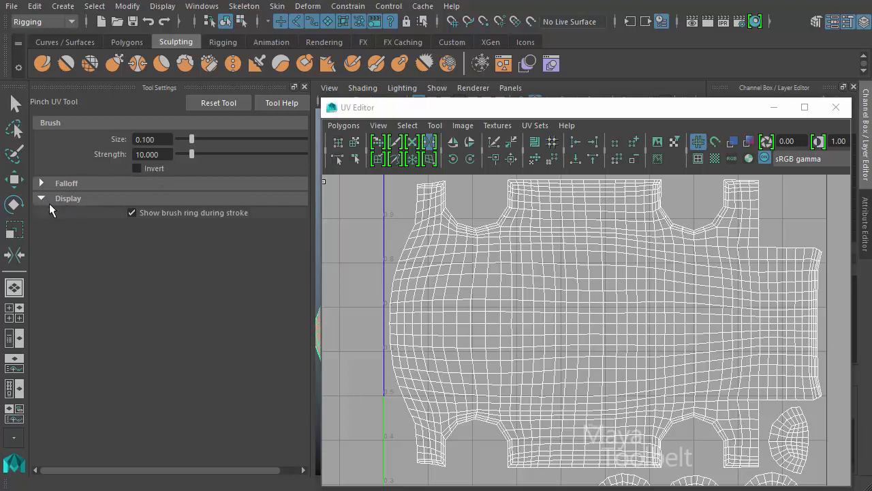
mouse_move(73, 204)
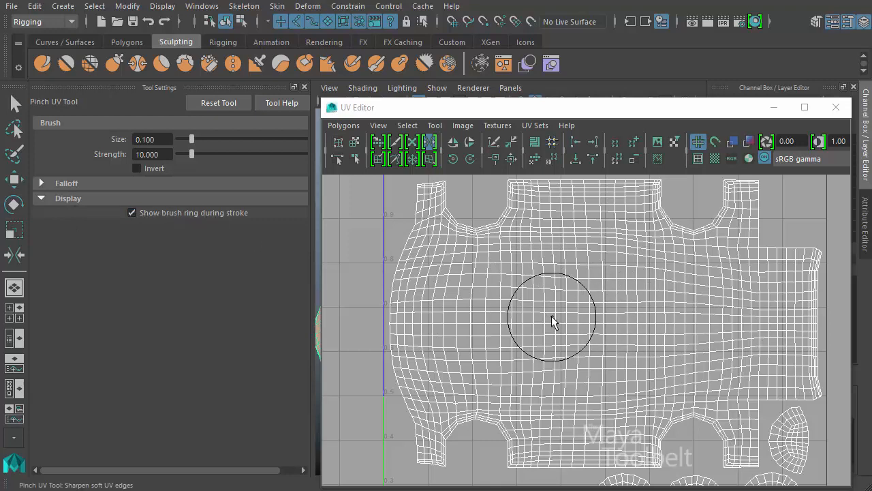
mouse_move(559, 312)
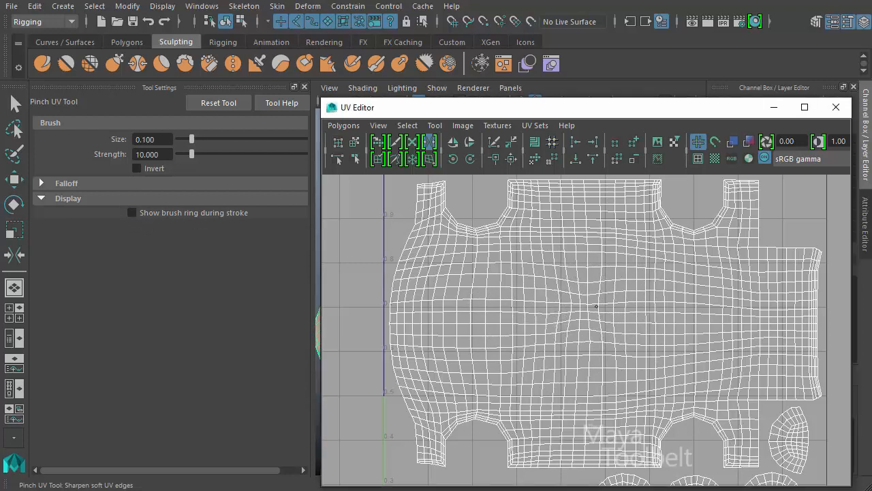
Test two pinch strokes near the body centre with the brush ring hidden, then collapse Display.
drag(596, 307, 582, 301)
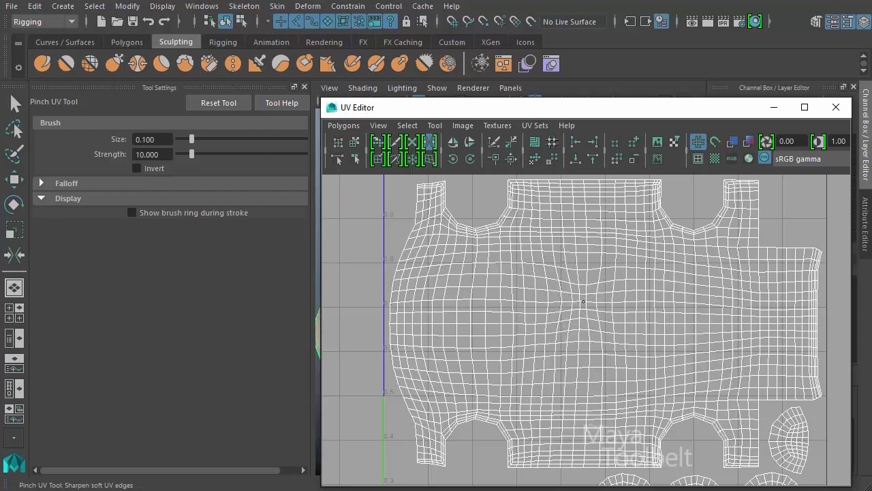
drag(583, 300, 558, 300)
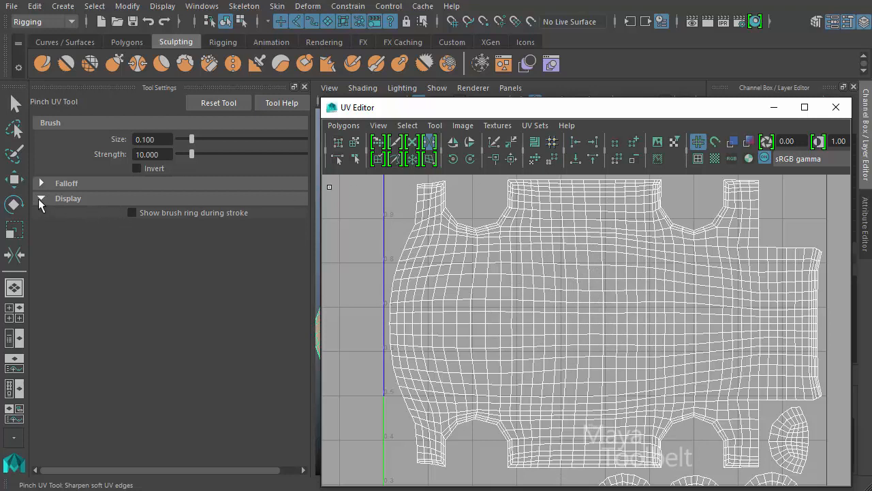
click(40, 183)
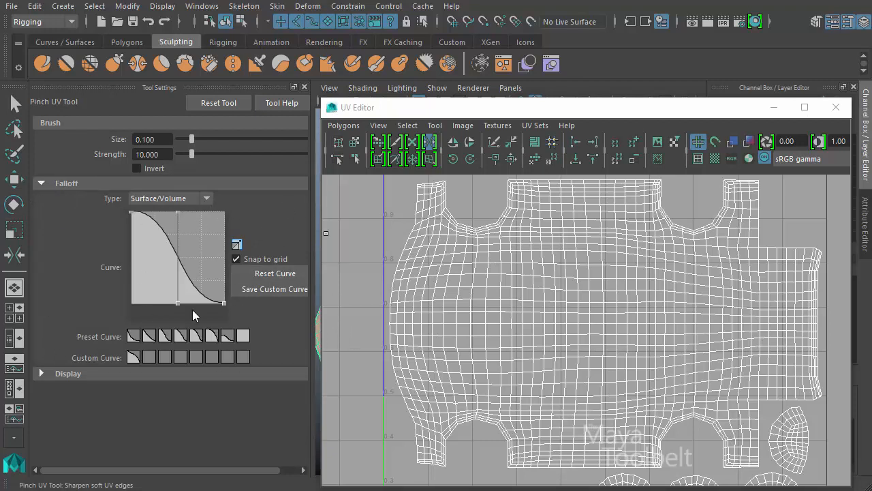
mouse_move(179, 335)
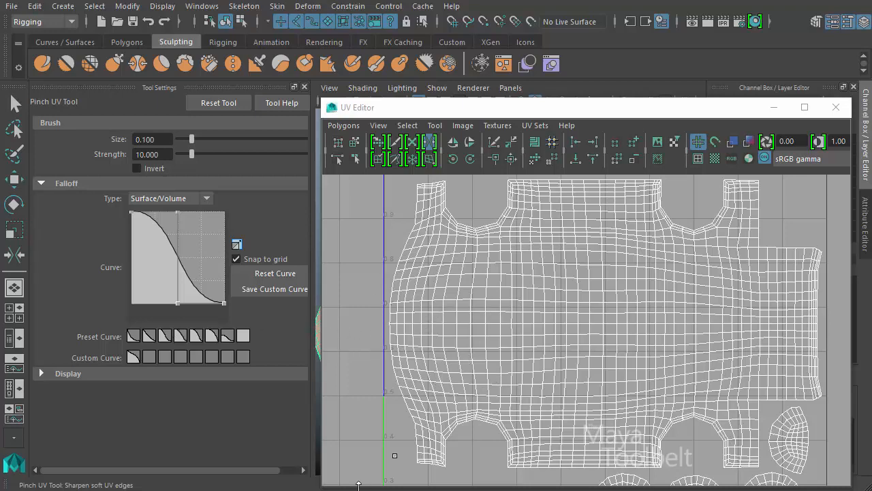
mouse_move(416, 339)
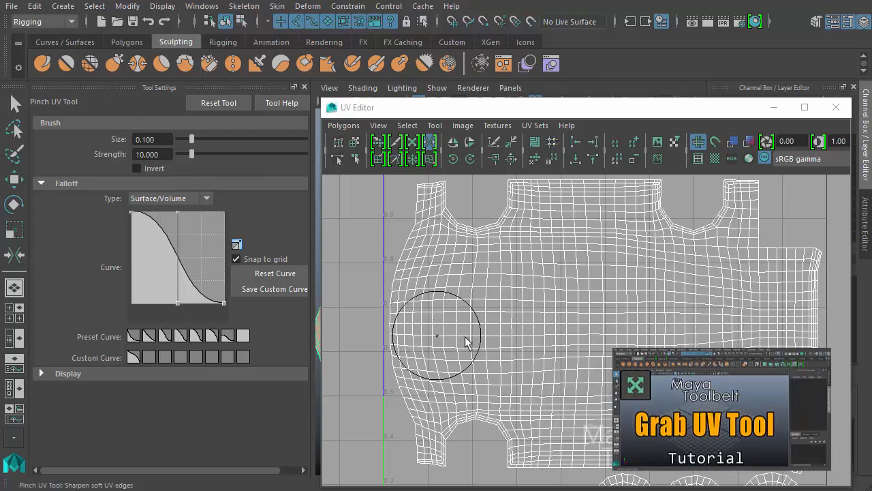
mouse_move(593, 365)
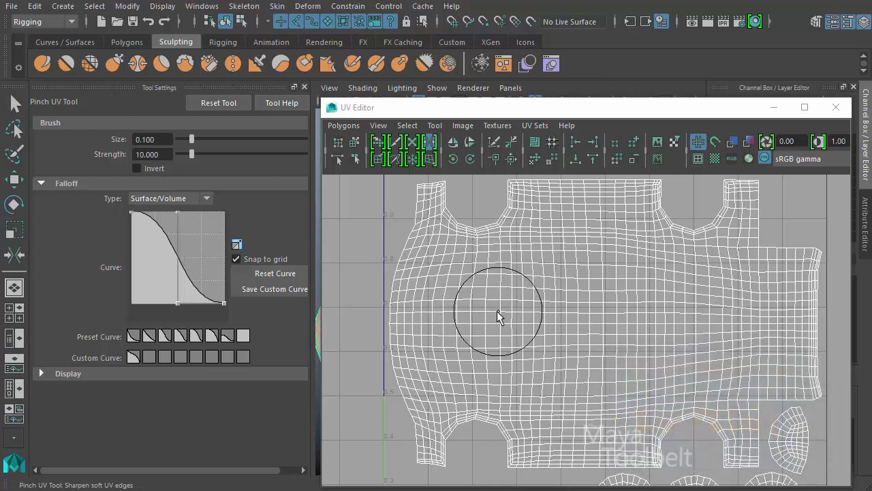
mouse_move(171, 228)
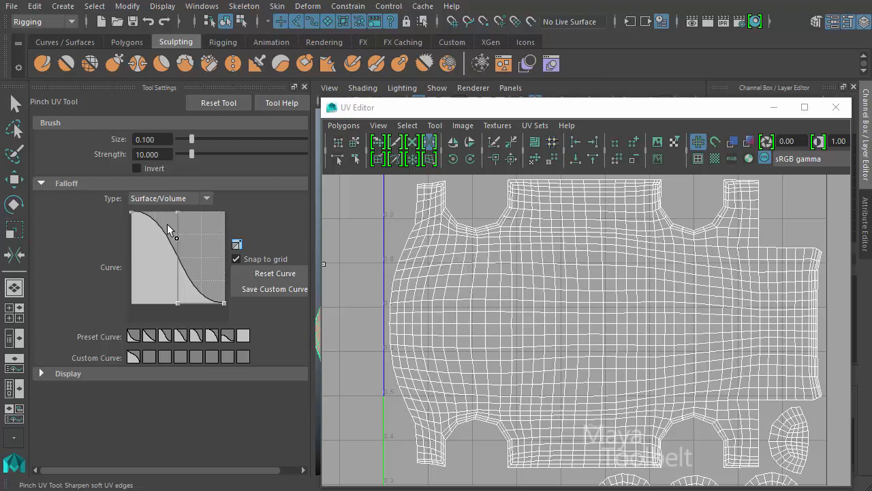
Adjust within the Falloff curve graph and make a pinch stroke on the car body UVs.
drag(170, 229, 225, 303)
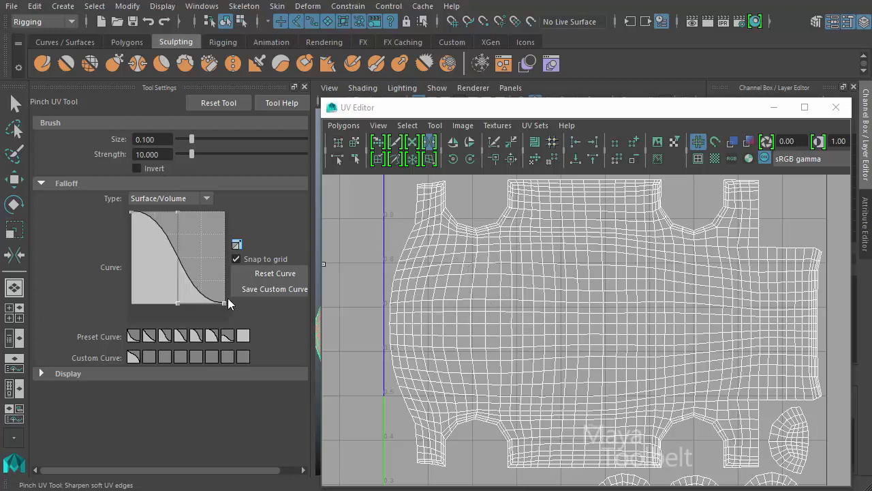
mouse_move(132, 228)
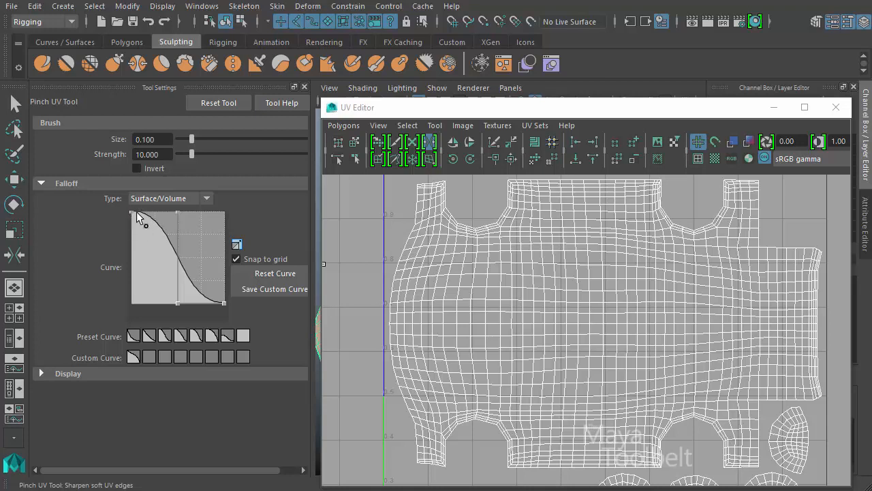
mouse_move(140, 227)
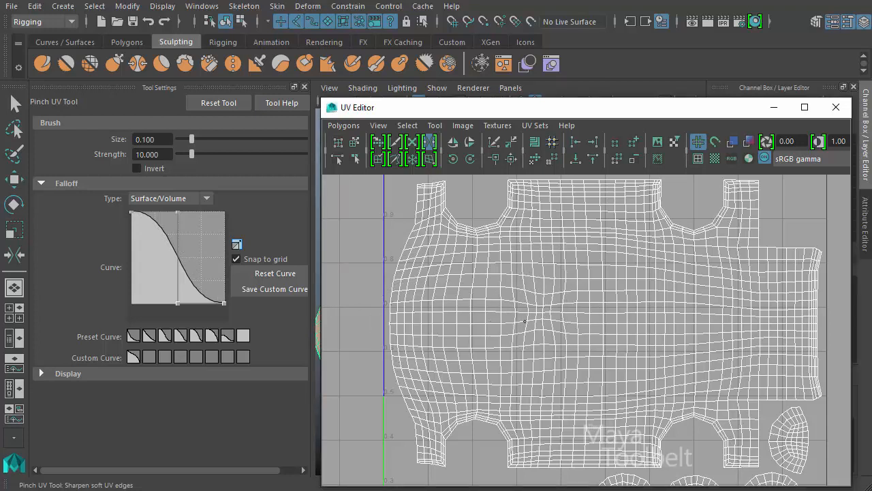
click(538, 314)
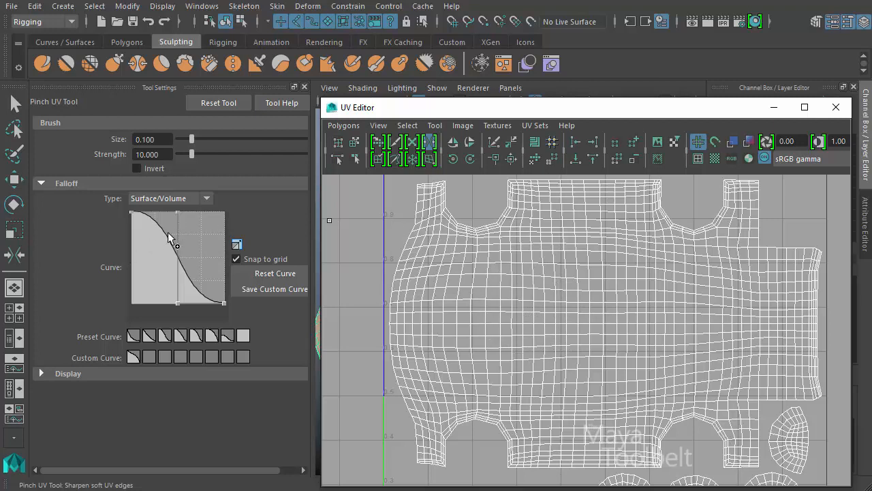
Reshape the falloff into a curve rising from zero and pinch the UVs mid-body into a point.
drag(175, 242, 150, 276)
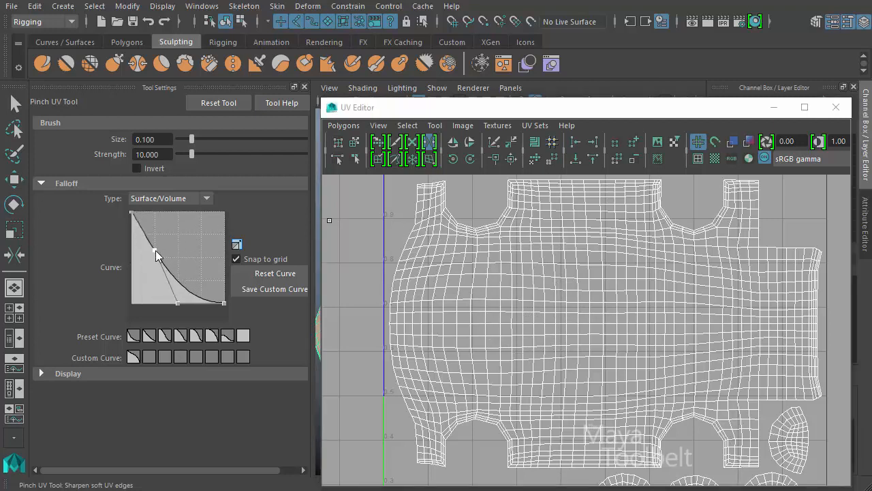
drag(156, 252, 176, 303)
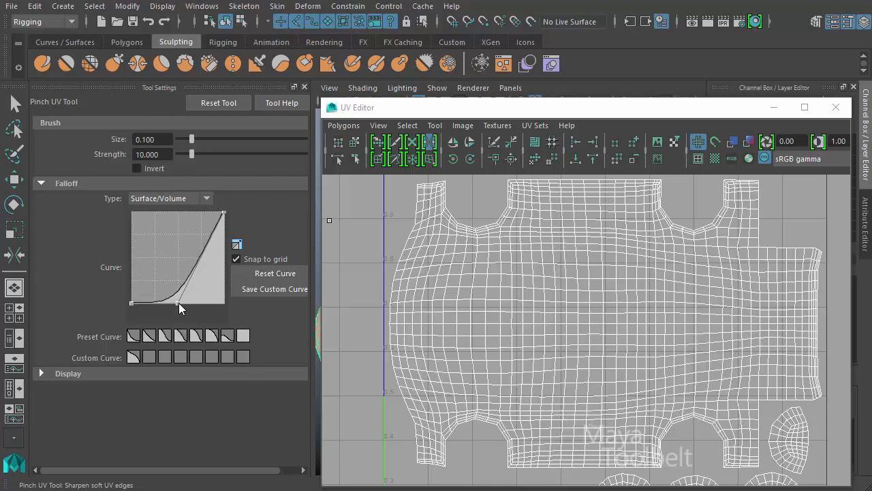
drag(182, 308, 169, 211)
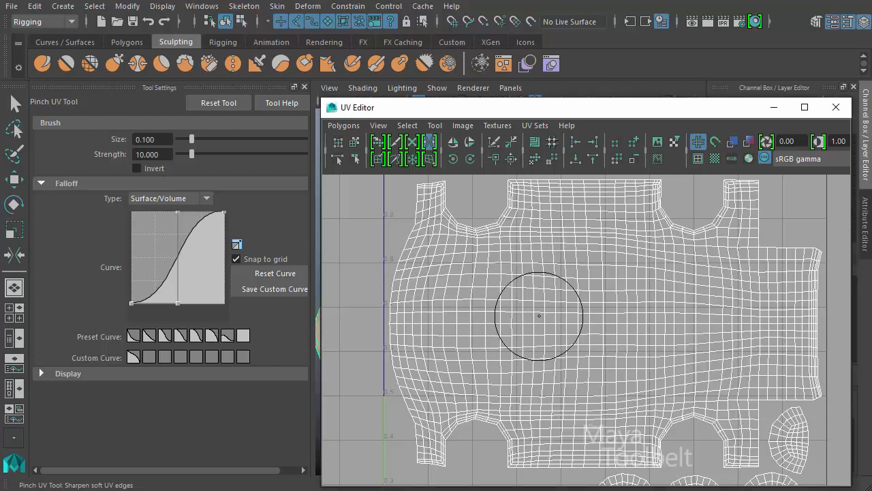
click(538, 315)
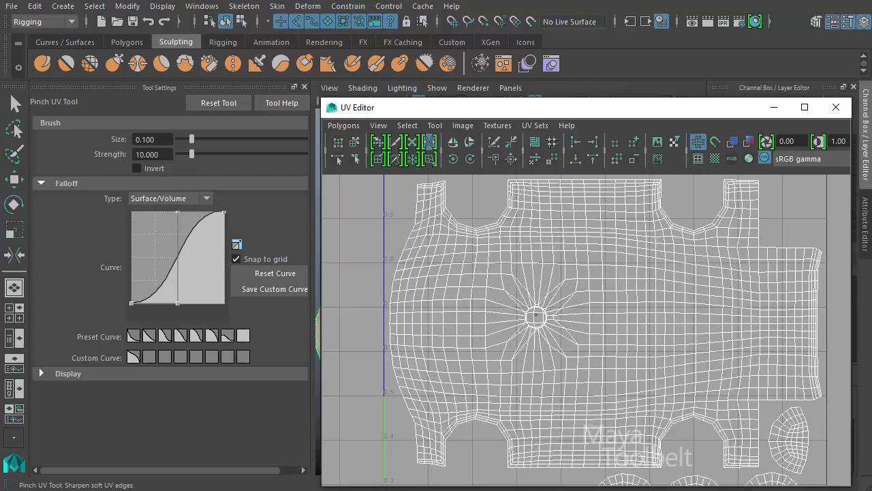
mouse_move(539, 317)
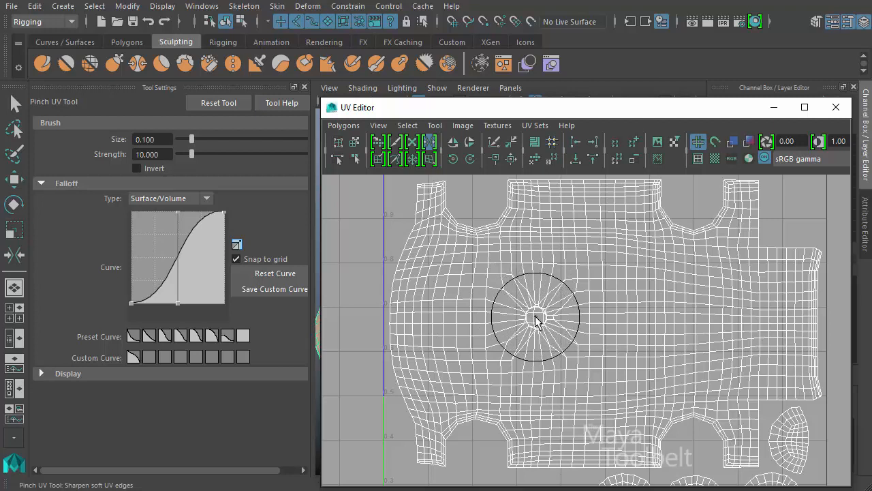
mouse_move(533, 320)
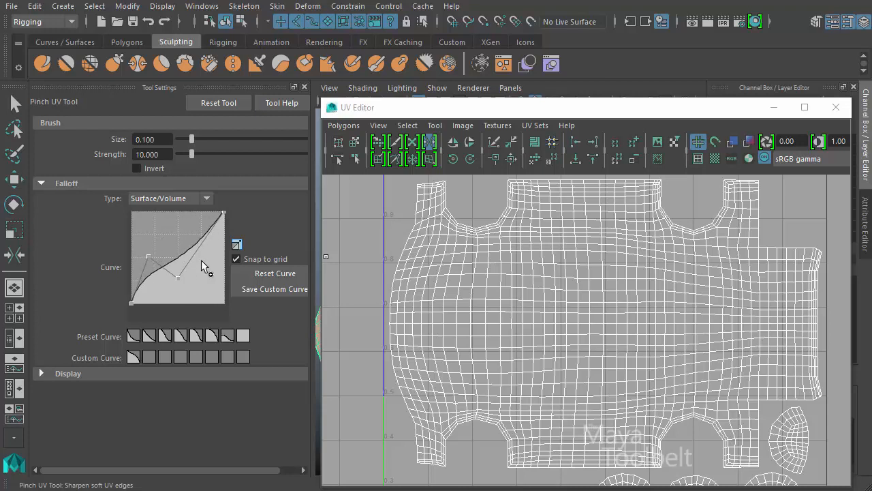
Bend the falloff curve into a U shape, then into a steep early decay.
drag(178, 278, 207, 283)
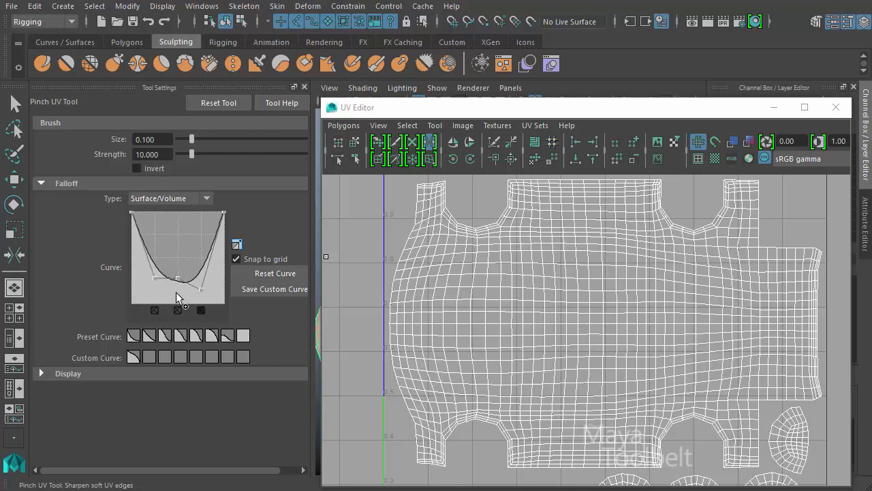
drag(178, 279, 196, 303)
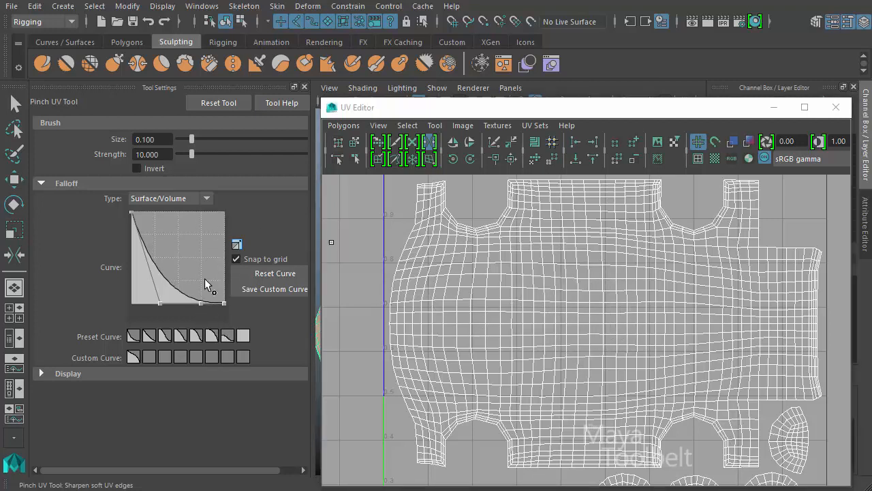
Apply a preset falloff curve swatch, then a softer preset easing down from mid height.
click(181, 335)
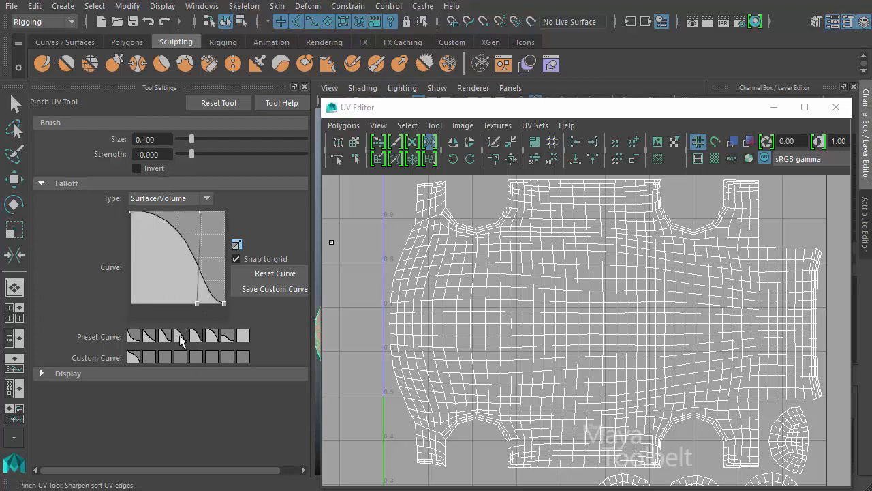
click(211, 334)
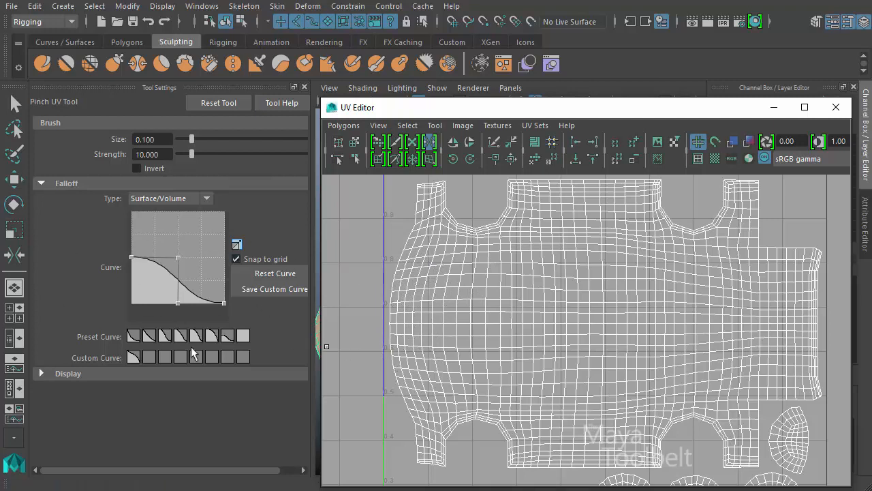
mouse_move(552, 329)
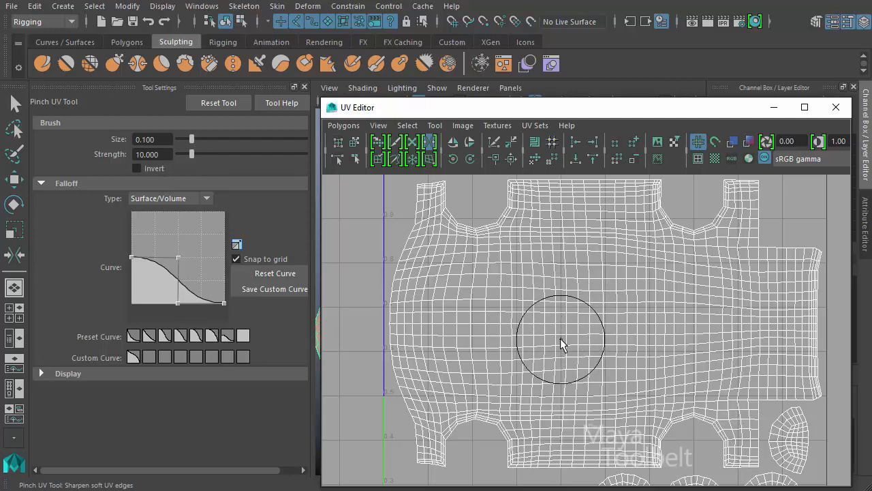
mouse_move(641, 307)
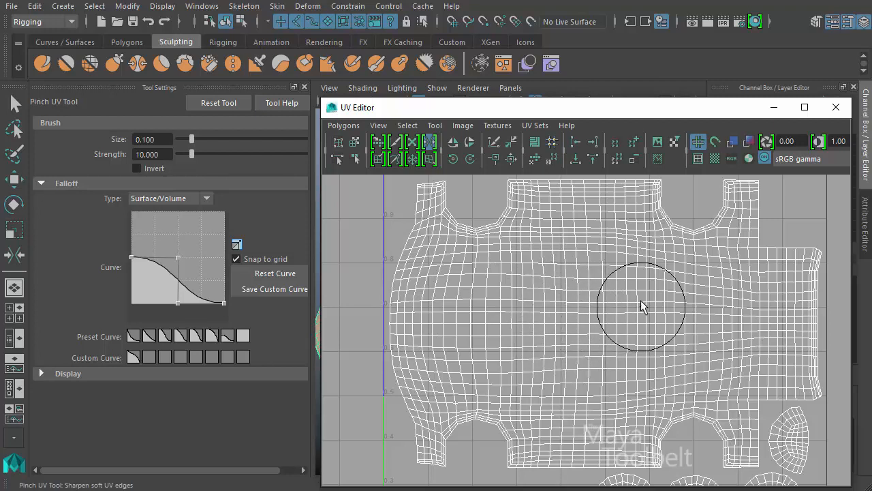
mouse_move(525, 301)
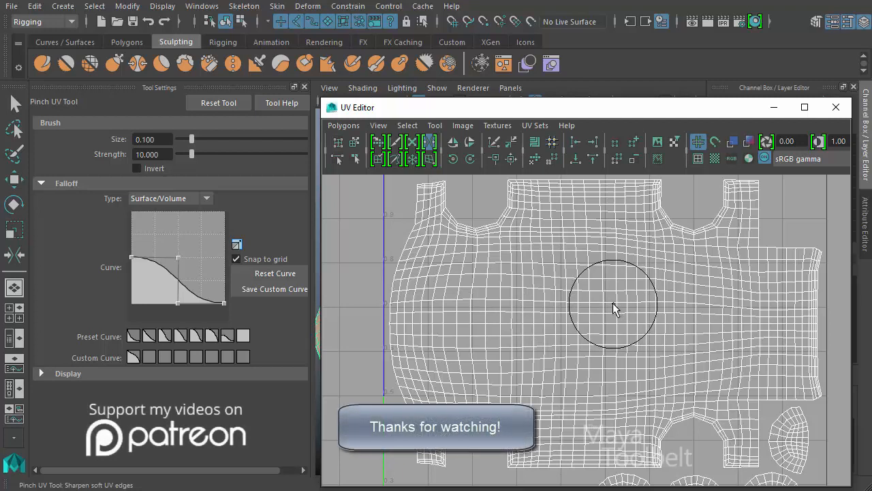
mouse_move(569, 325)
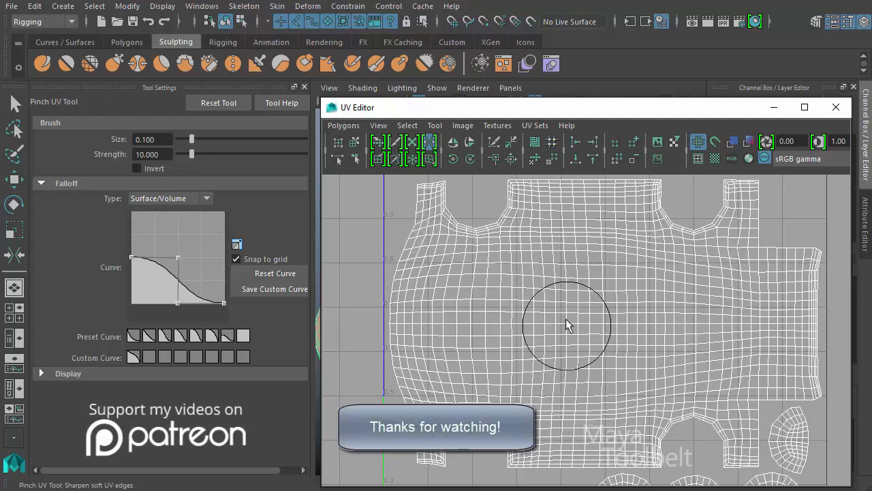